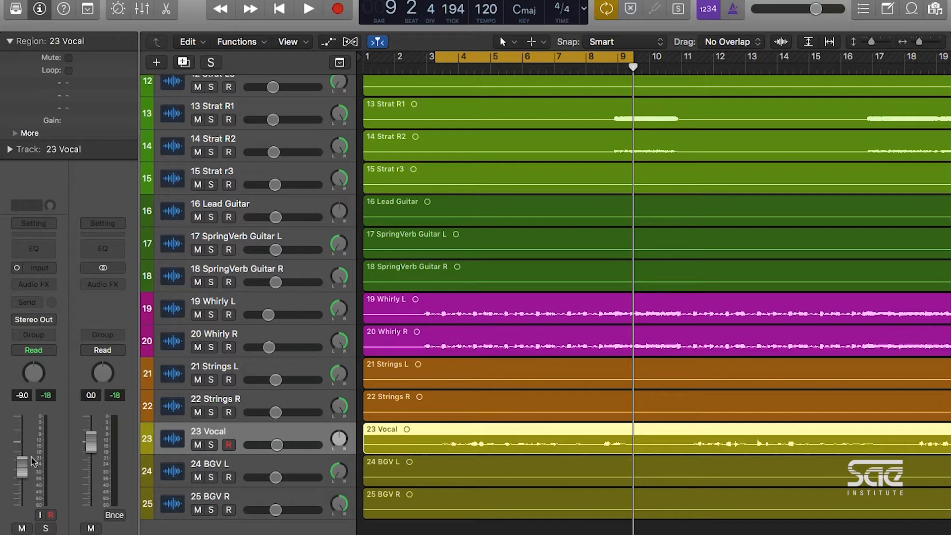
pyautogui.moveTo(27, 302)
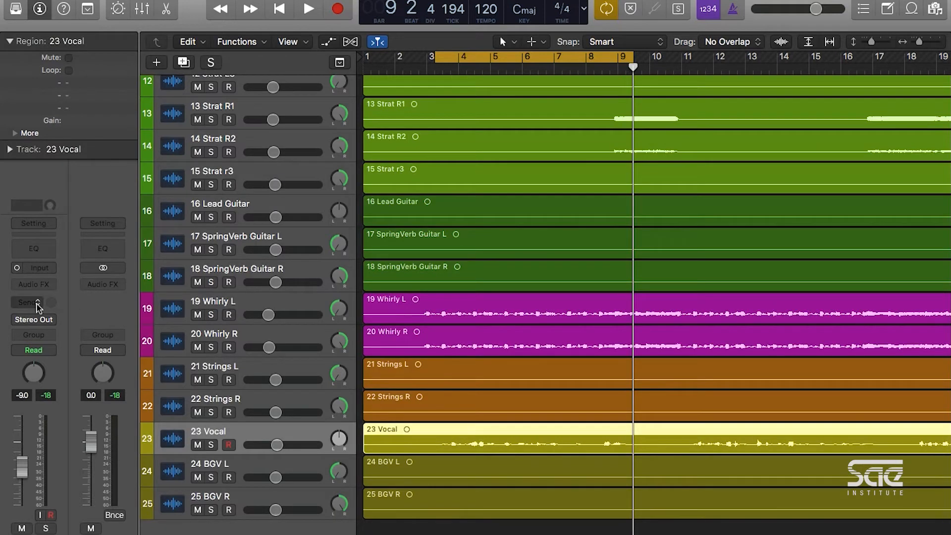
# Add a Bus 1 send on the 23 Vocal channel strip, creating an aux channel.
pyautogui.click(33, 302)
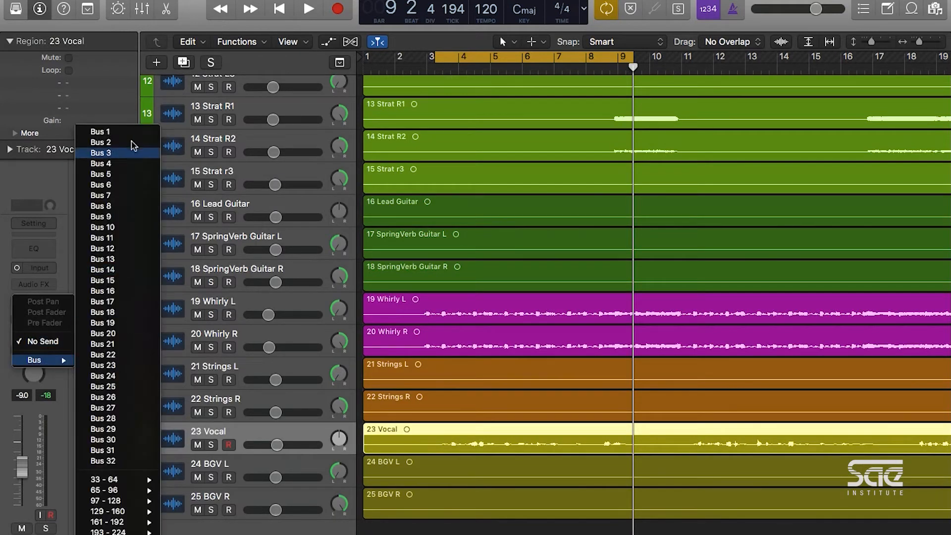
pyautogui.moveTo(118, 132)
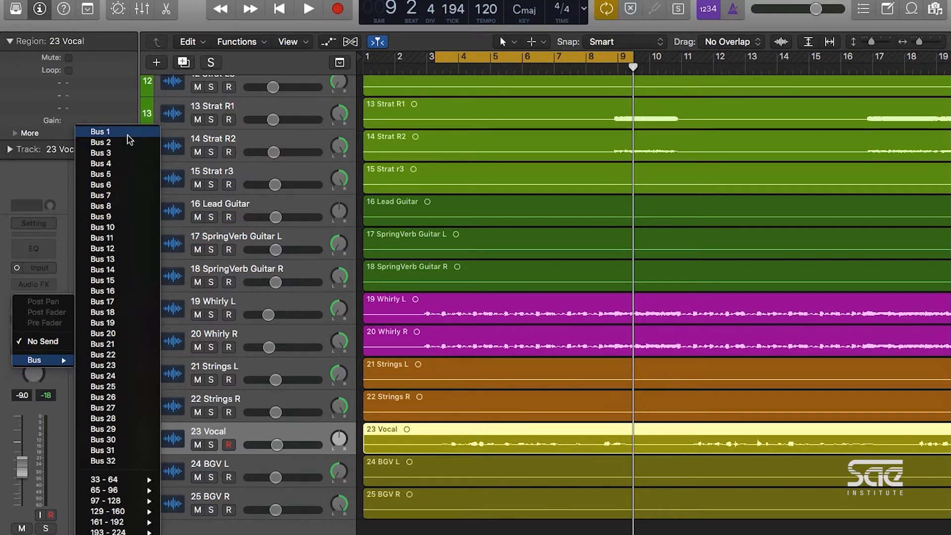
pyautogui.click(99, 132)
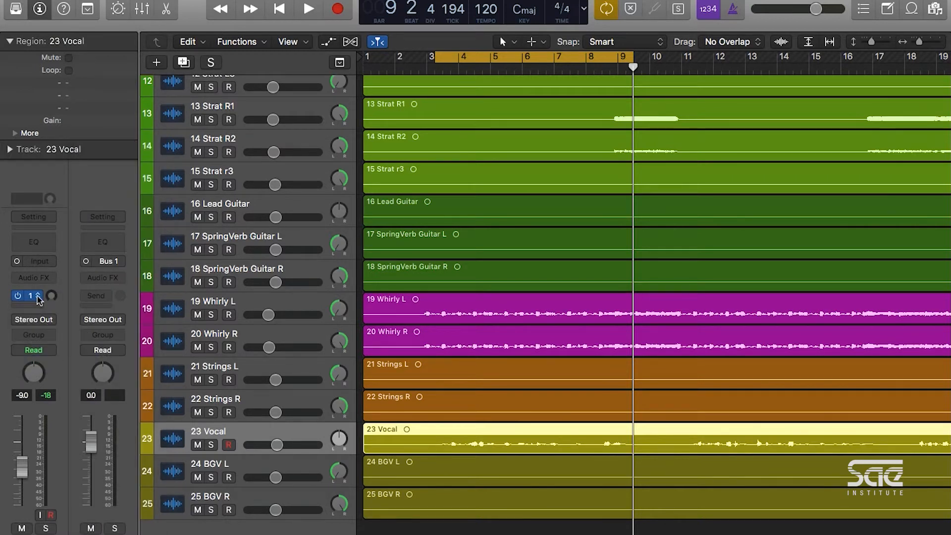
pyautogui.click(33, 296)
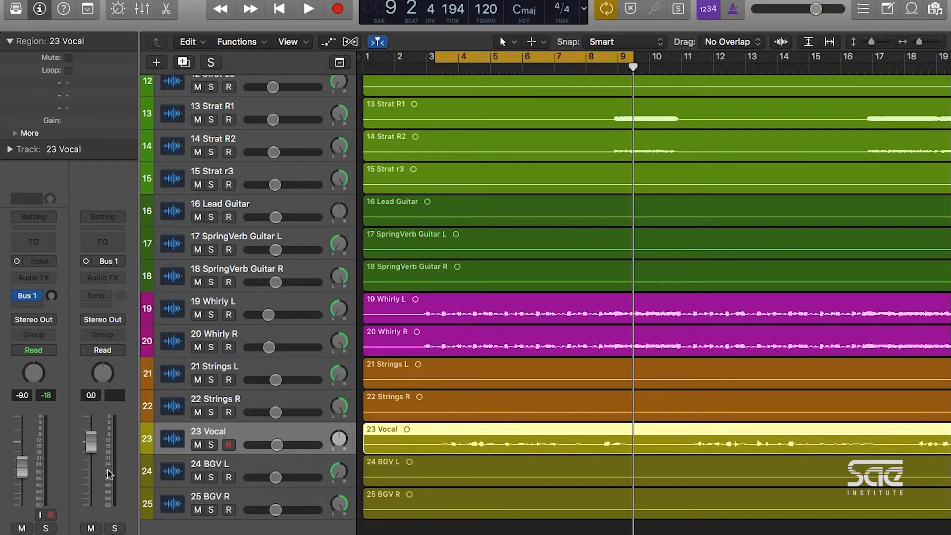
pyautogui.moveTo(102, 277)
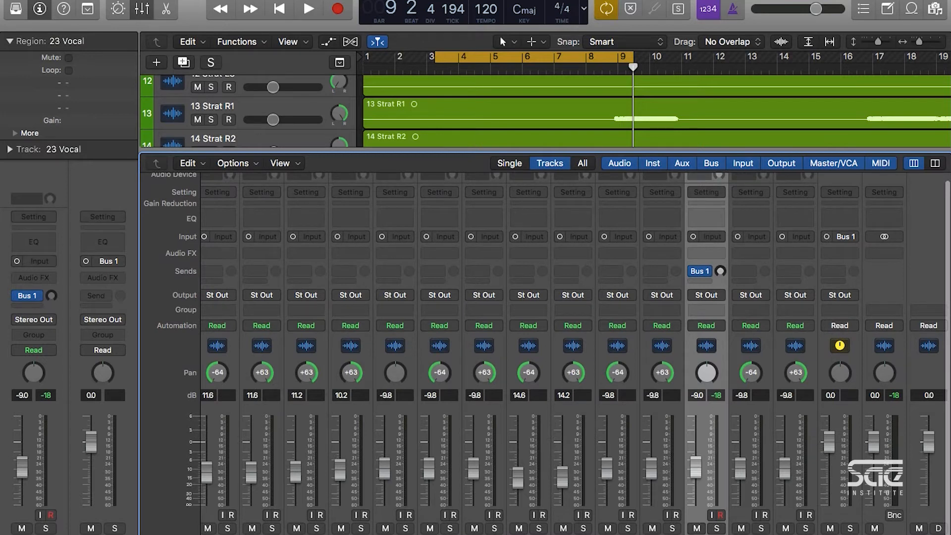
# Check the Vocal's Bus 1 send in the Mixer, then hide the Mixer.
pyautogui.click(697, 271)
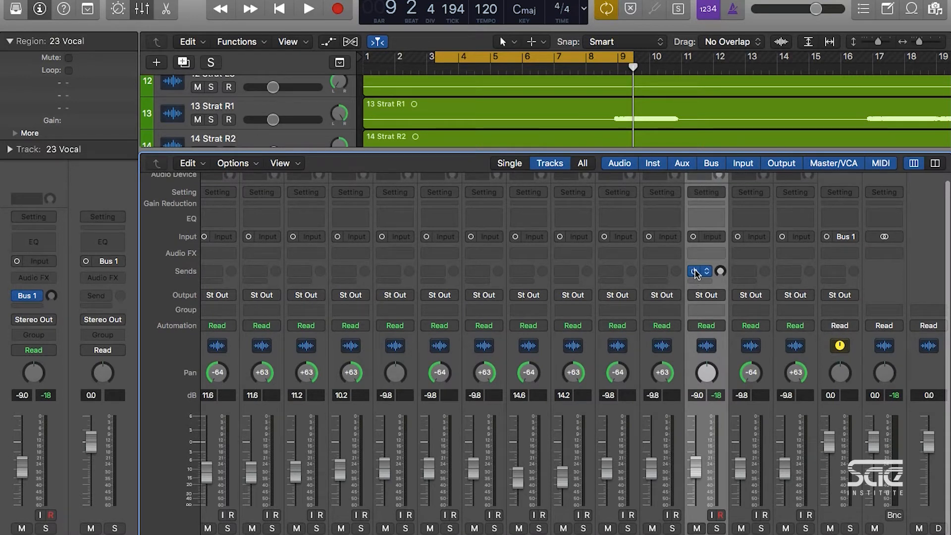
pyautogui.click(699, 271)
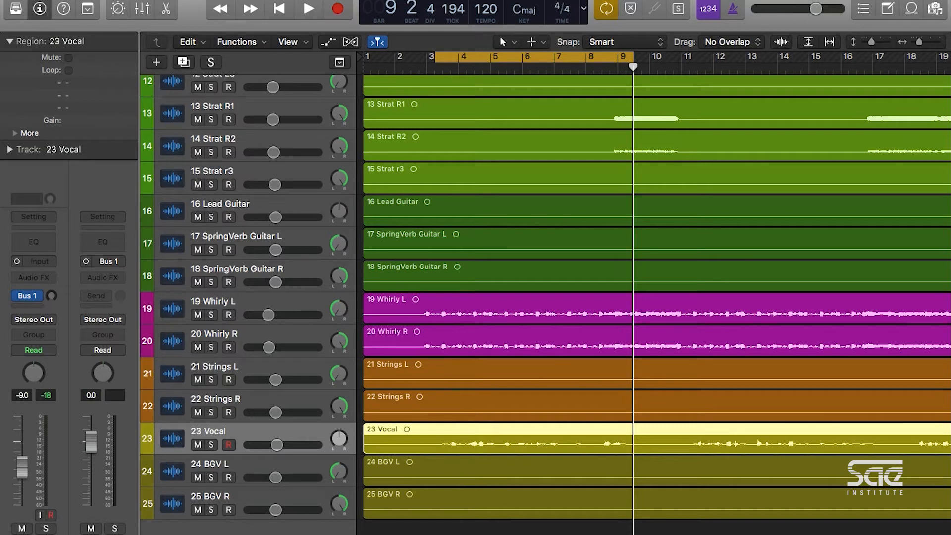
pyautogui.moveTo(119, 330)
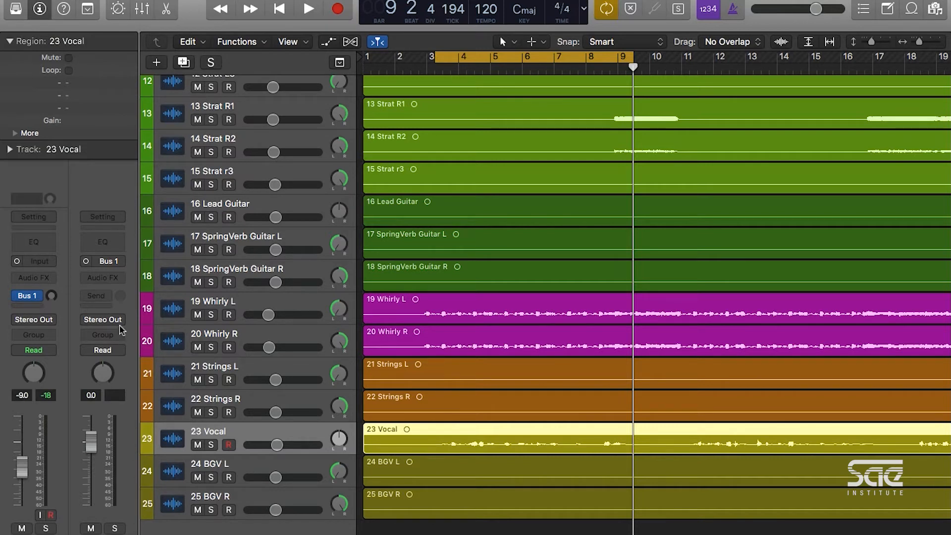
pyautogui.moveTo(103, 278)
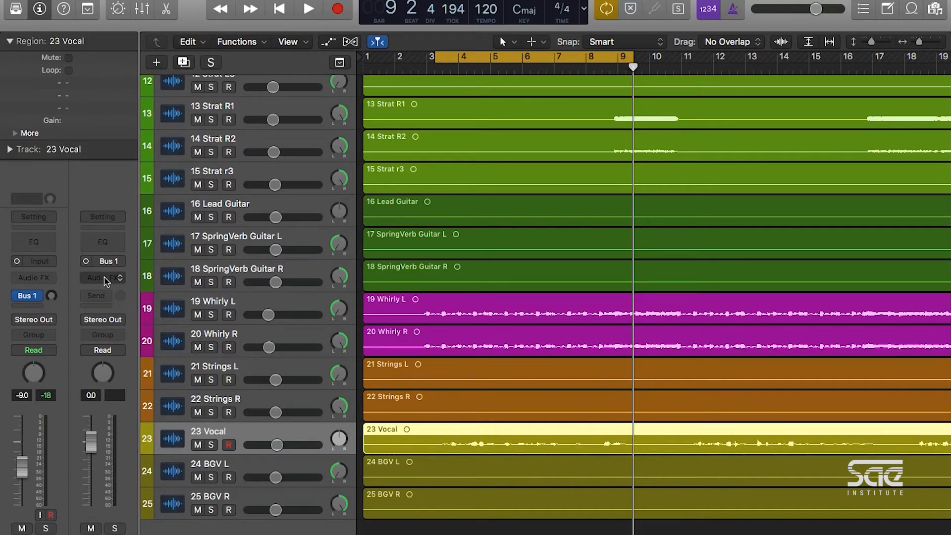
# Load Space Designer (Mono->Stereo) into the Bus 1 aux channel's Audio FX slot.
pyautogui.click(102, 277)
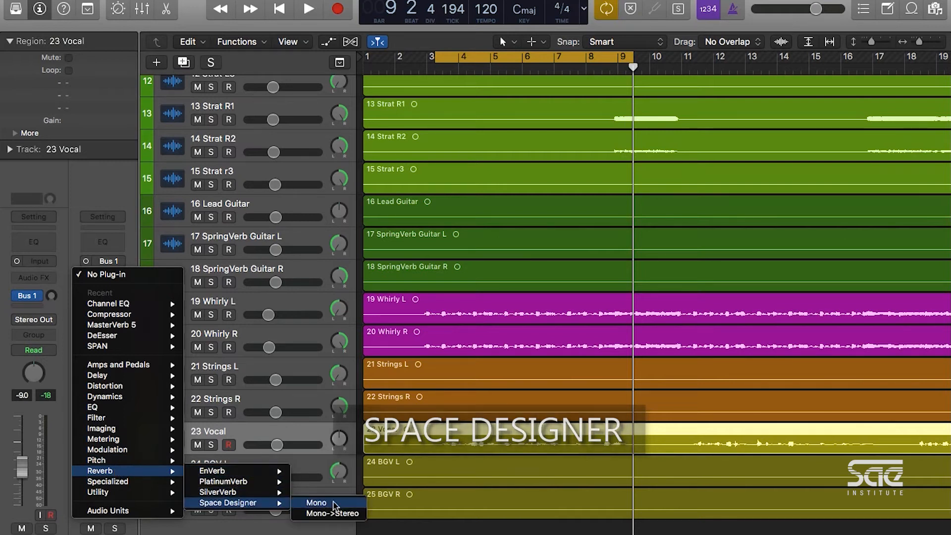
pyautogui.moveTo(329, 513)
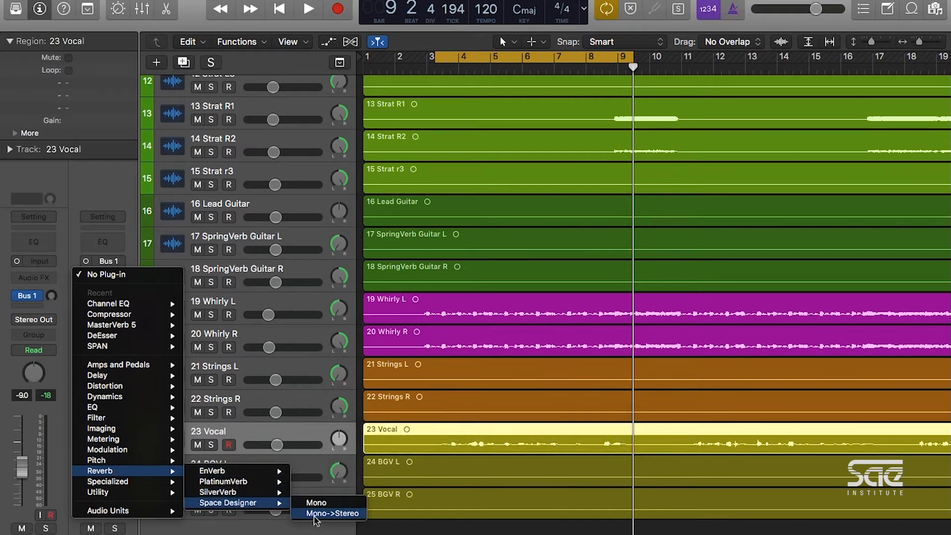
pyautogui.moveTo(339, 530)
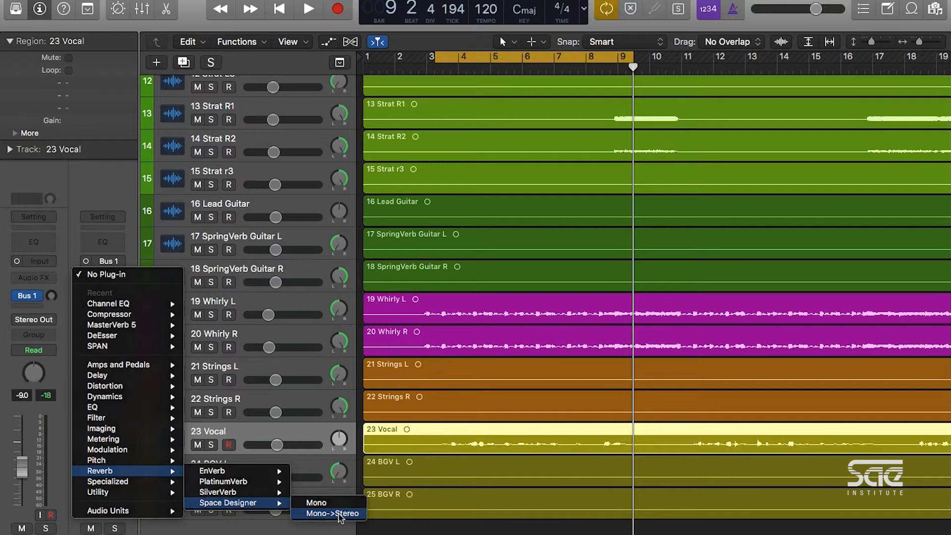
pyautogui.click(328, 513)
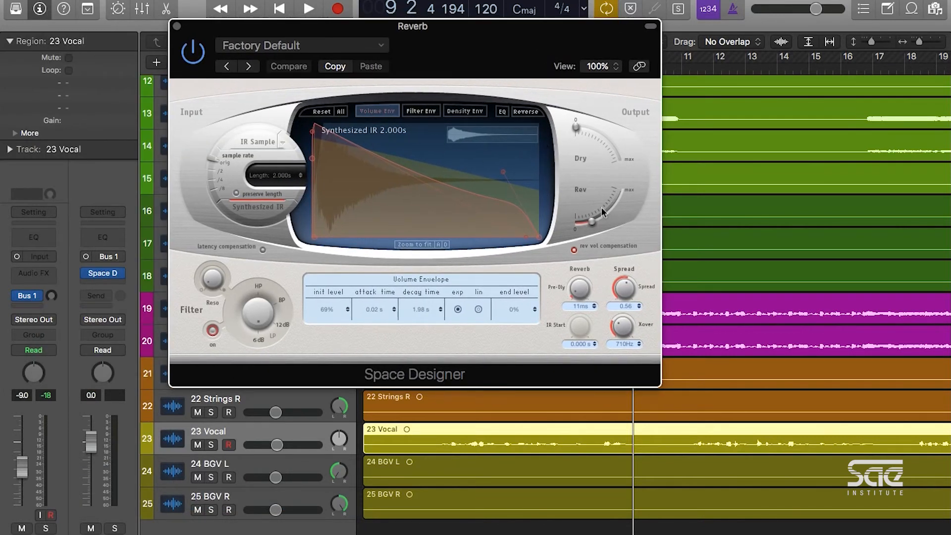
pyautogui.moveTo(593, 221)
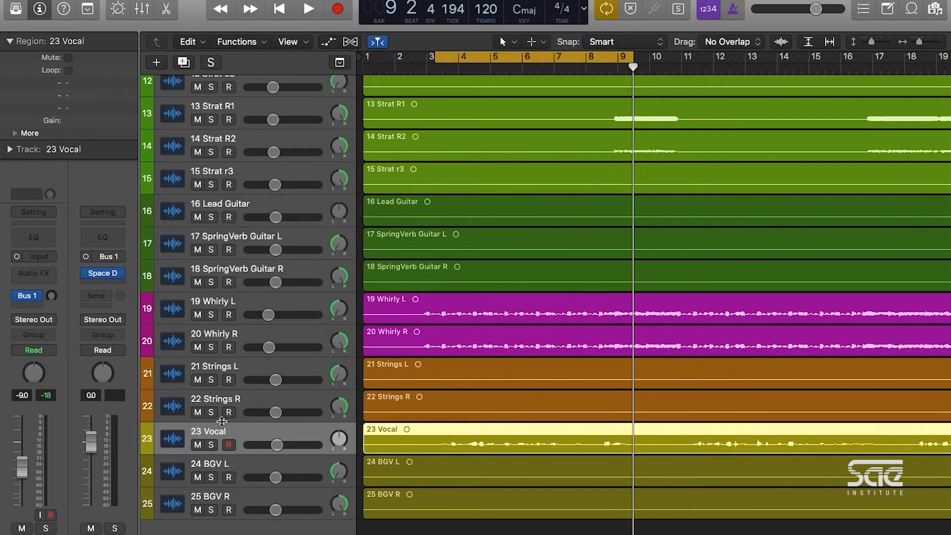
pyautogui.moveTo(99, 374)
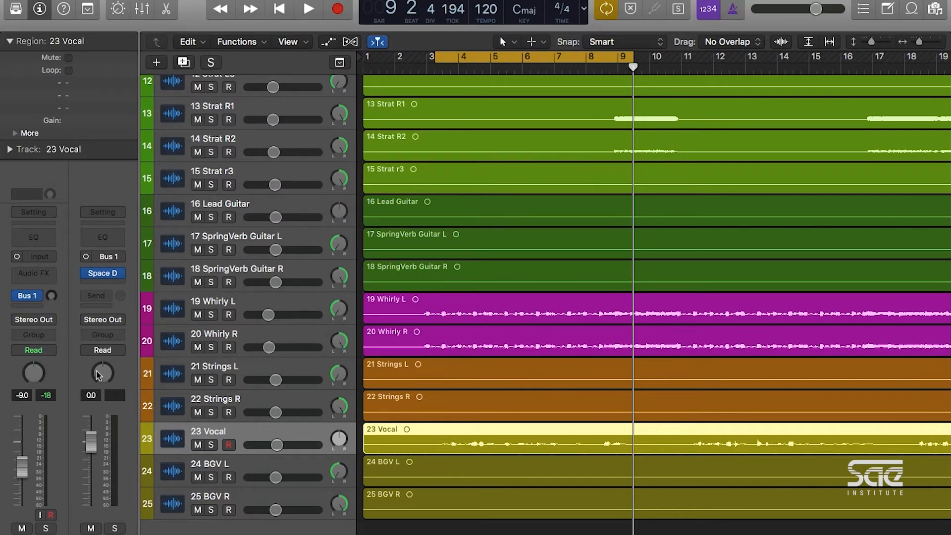
pyautogui.moveTo(102, 373)
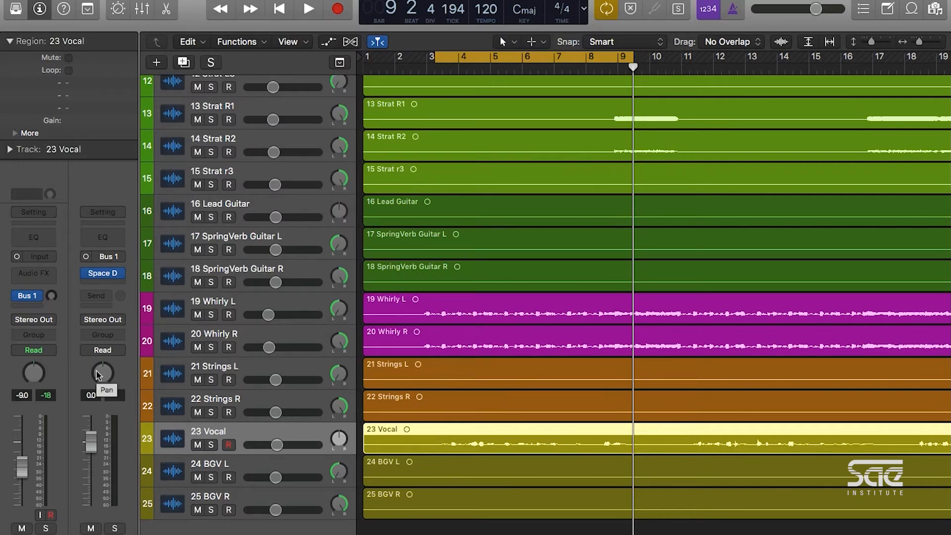
pyautogui.moveTo(52, 300)
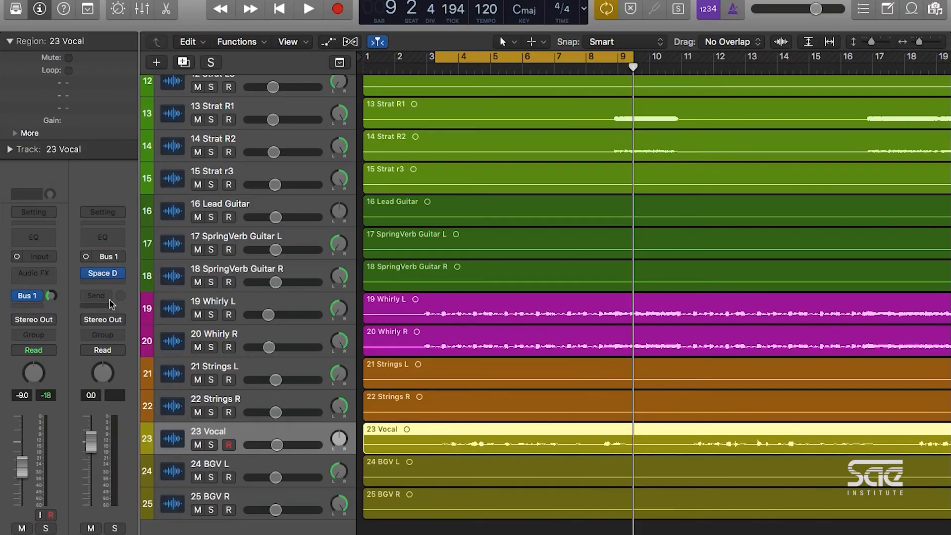
pyautogui.moveTo(102, 319)
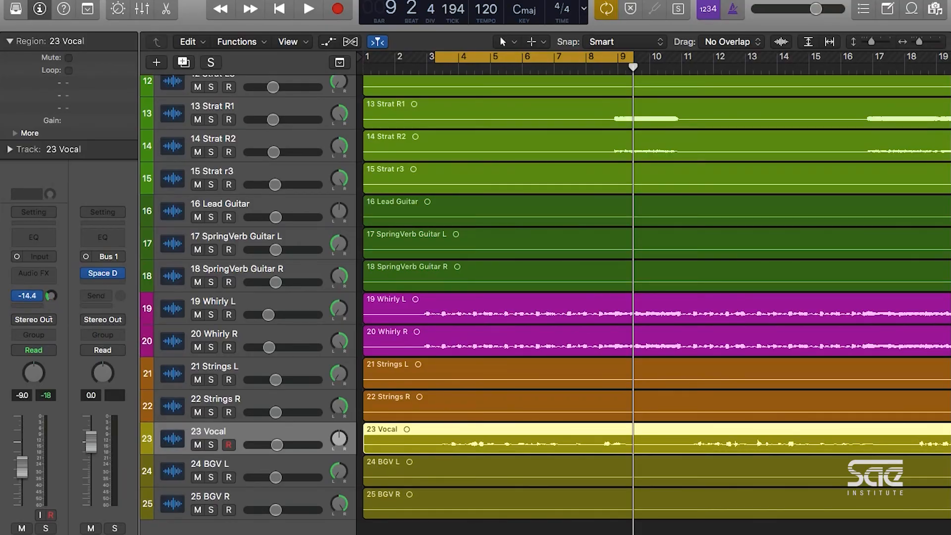
# Pull the Vocal's Bus 1 send knob down to -∞.
pyautogui.click(27, 295)
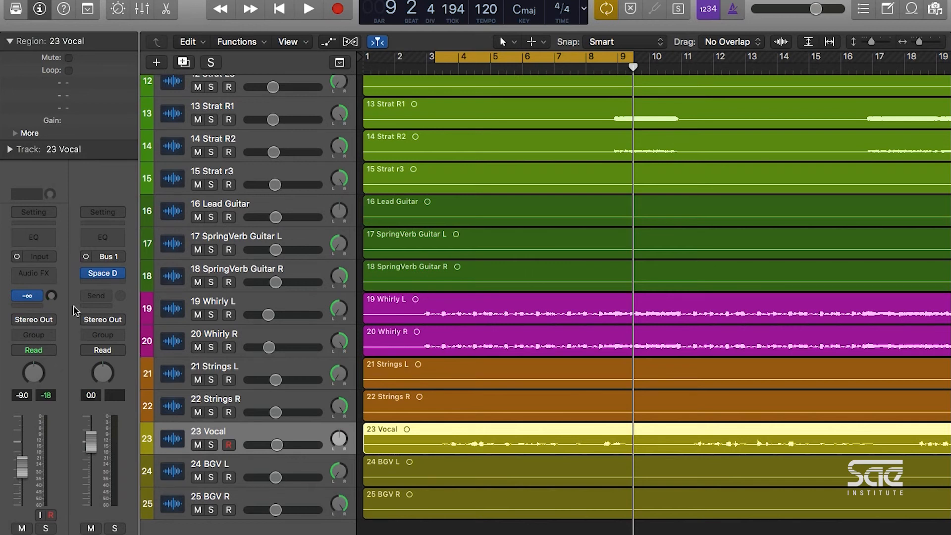
# Solo the Vocal, start playback, and raise the Bus 1 send to about −10.6 dB.
pyautogui.click(211, 63)
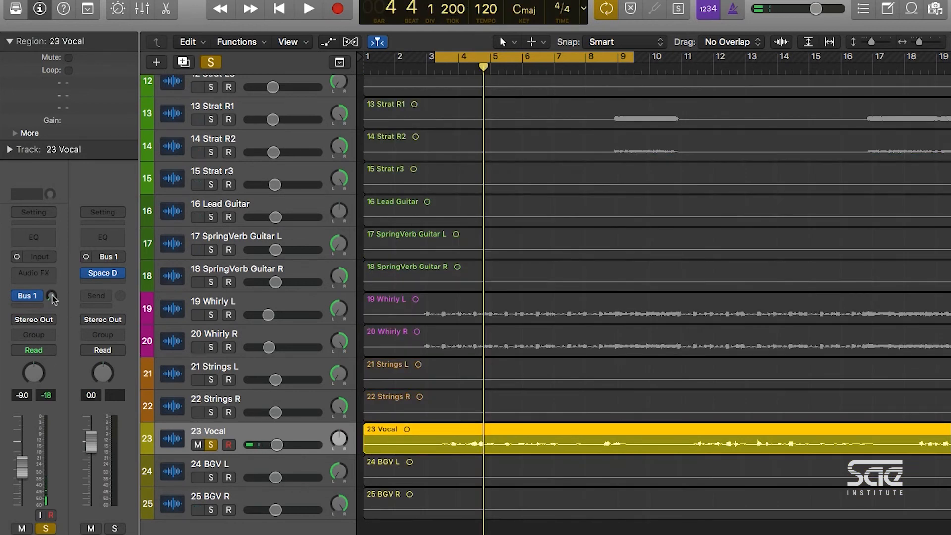
pyautogui.click(308, 9)
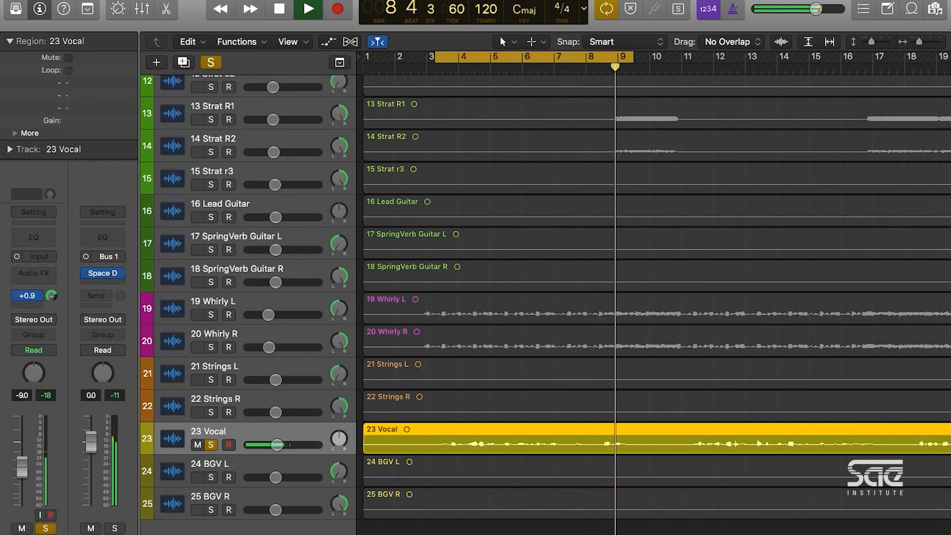
pyautogui.click(455, 56)
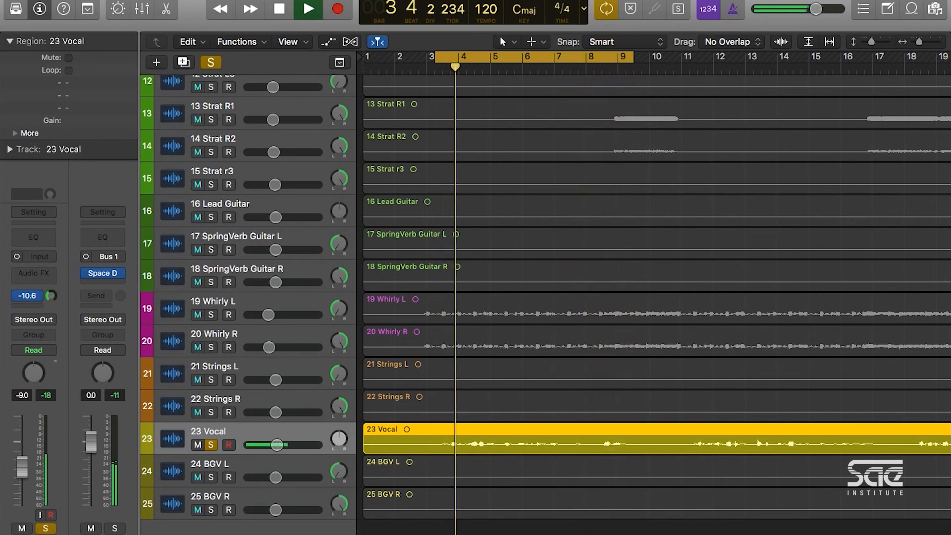